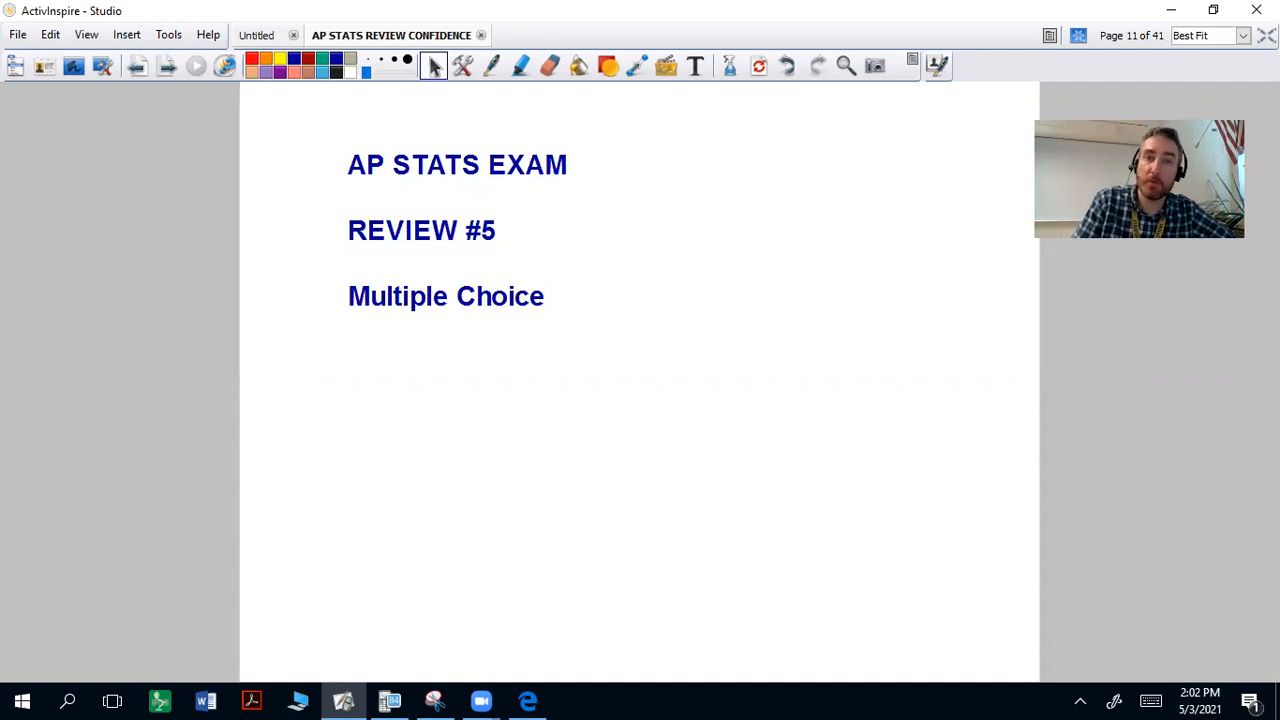
mouse_move(451, 357)
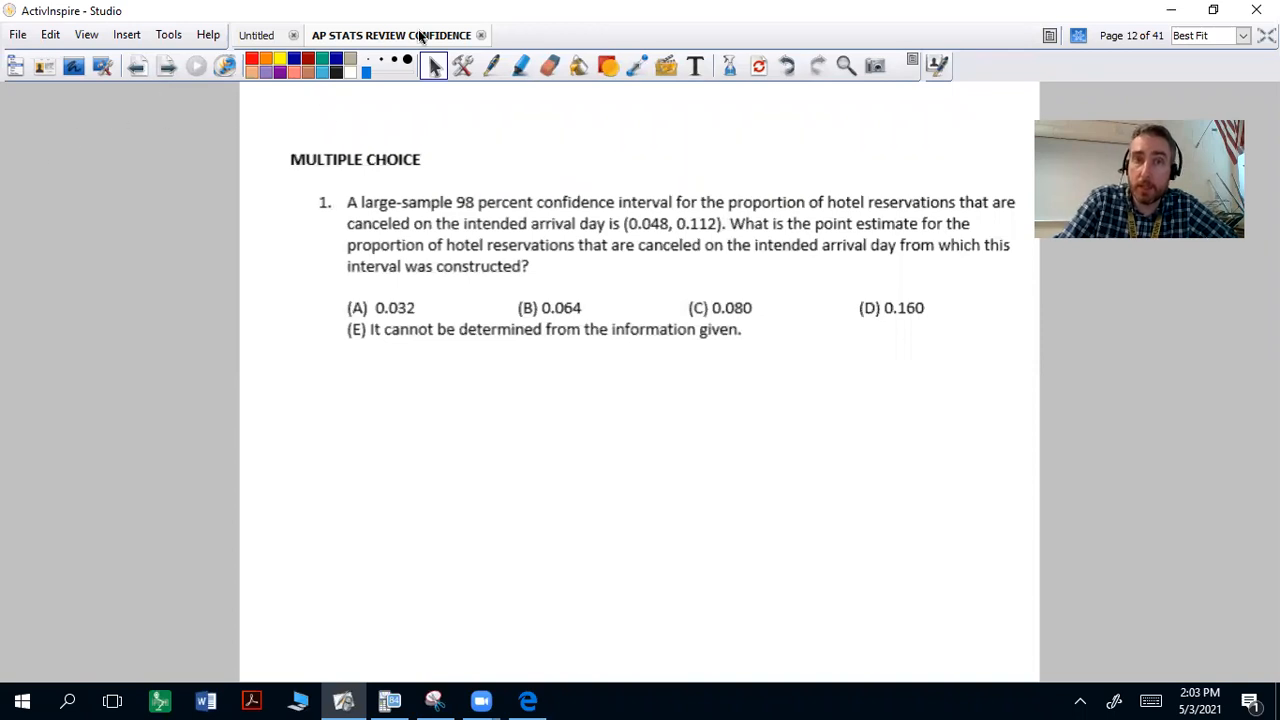
Step: Undo the stray mark above question 1, then ink p-hat with an arrow into the interval
click(491, 65)
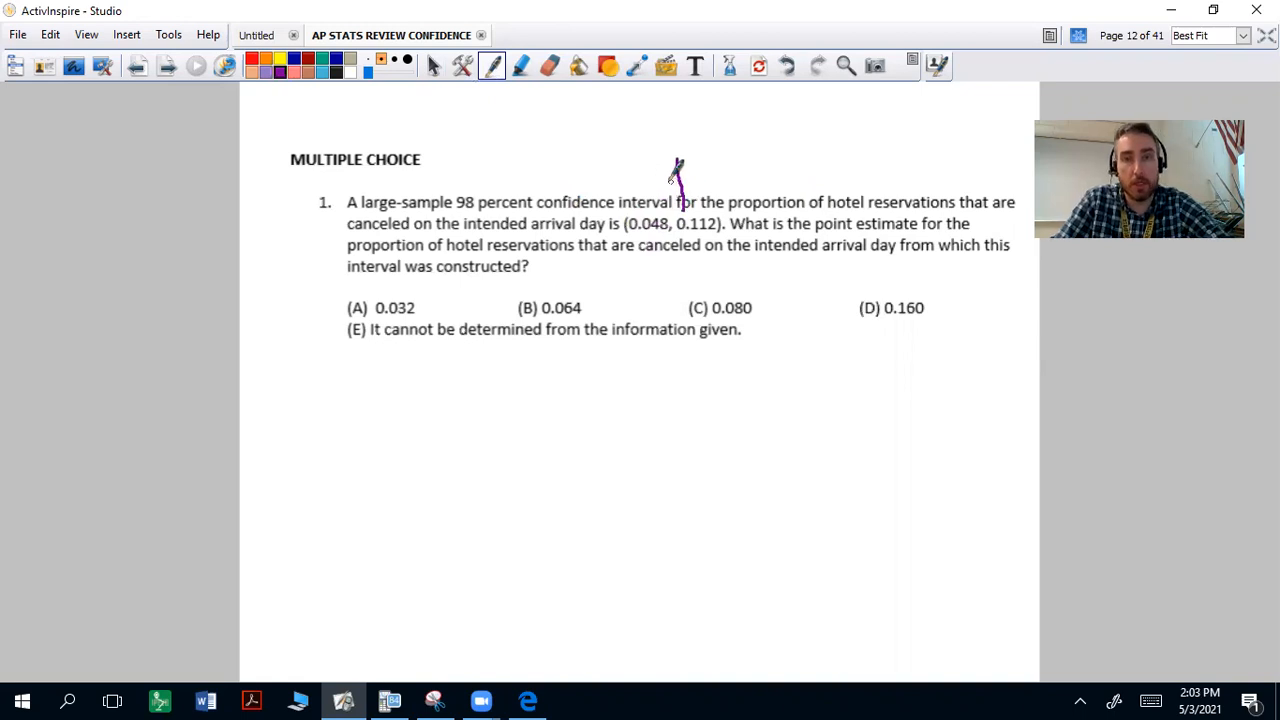
click(694, 65)
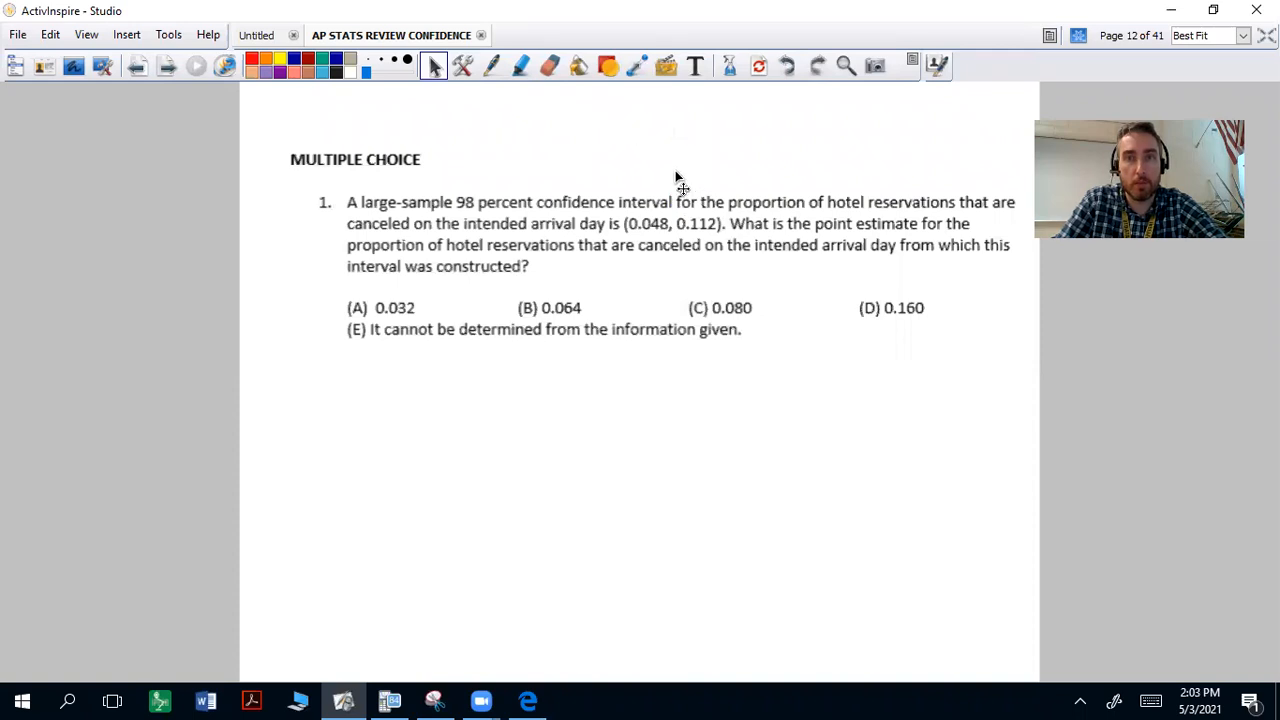
click(491, 66)
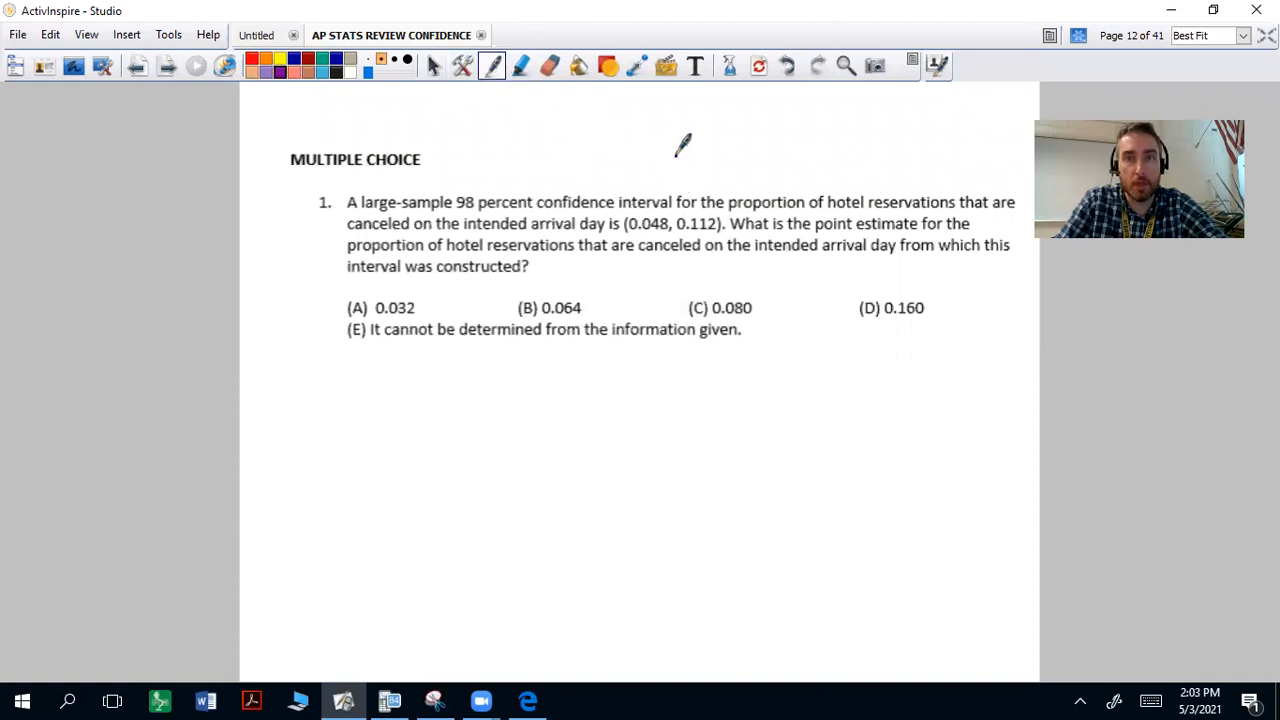
drag(685, 100, 670, 205)
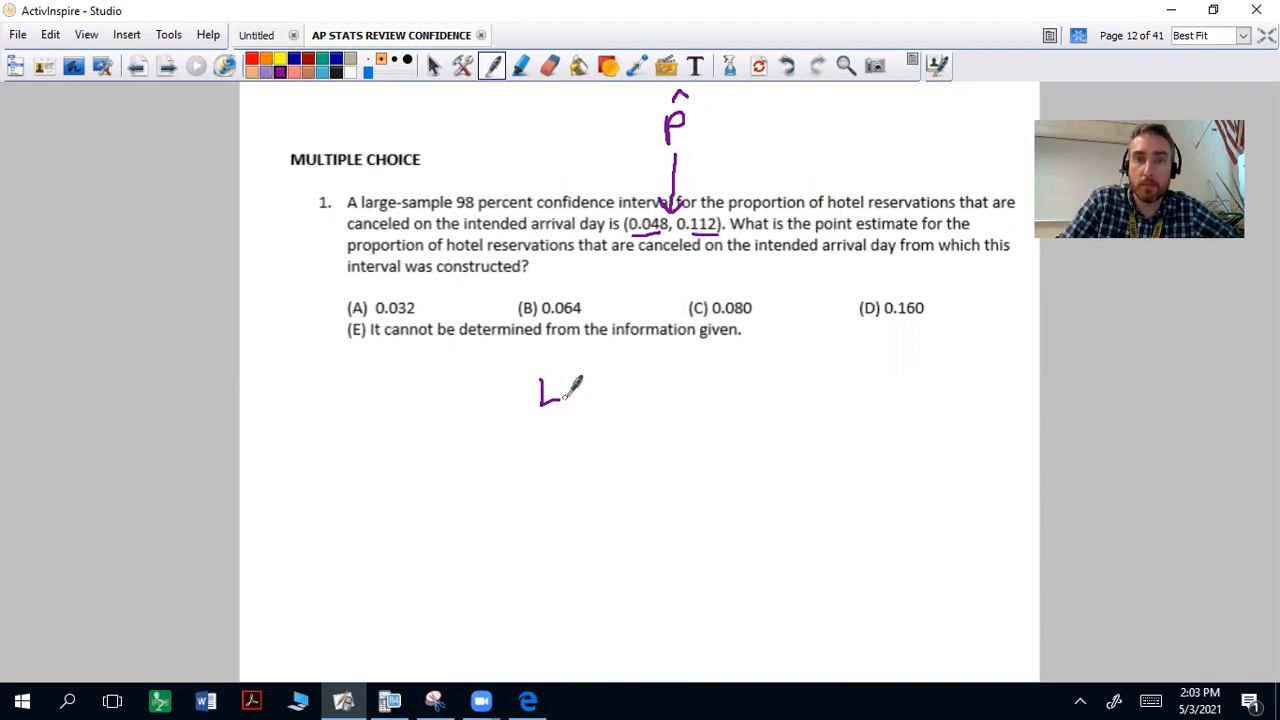
Step: Handwrite L + H over a fraction bar with 2, then '= .048', beneath the choices
drag(575, 390, 595, 390)
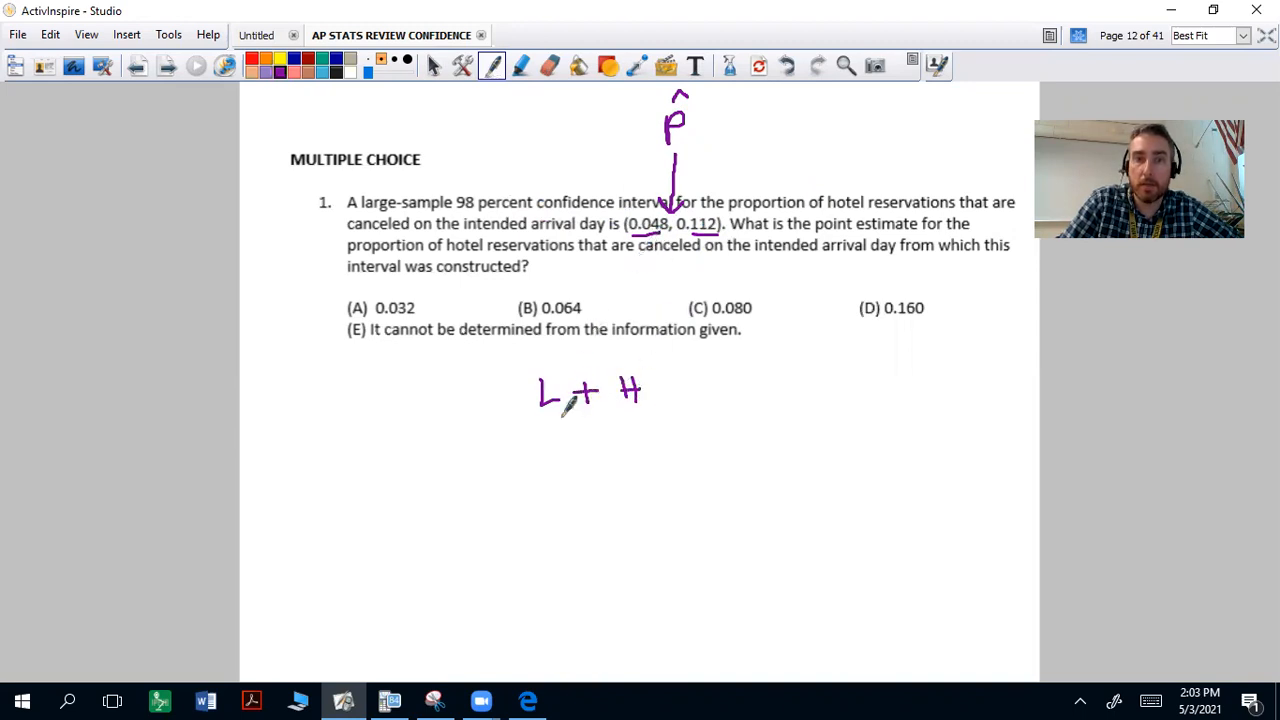
drag(540, 420, 635, 420)
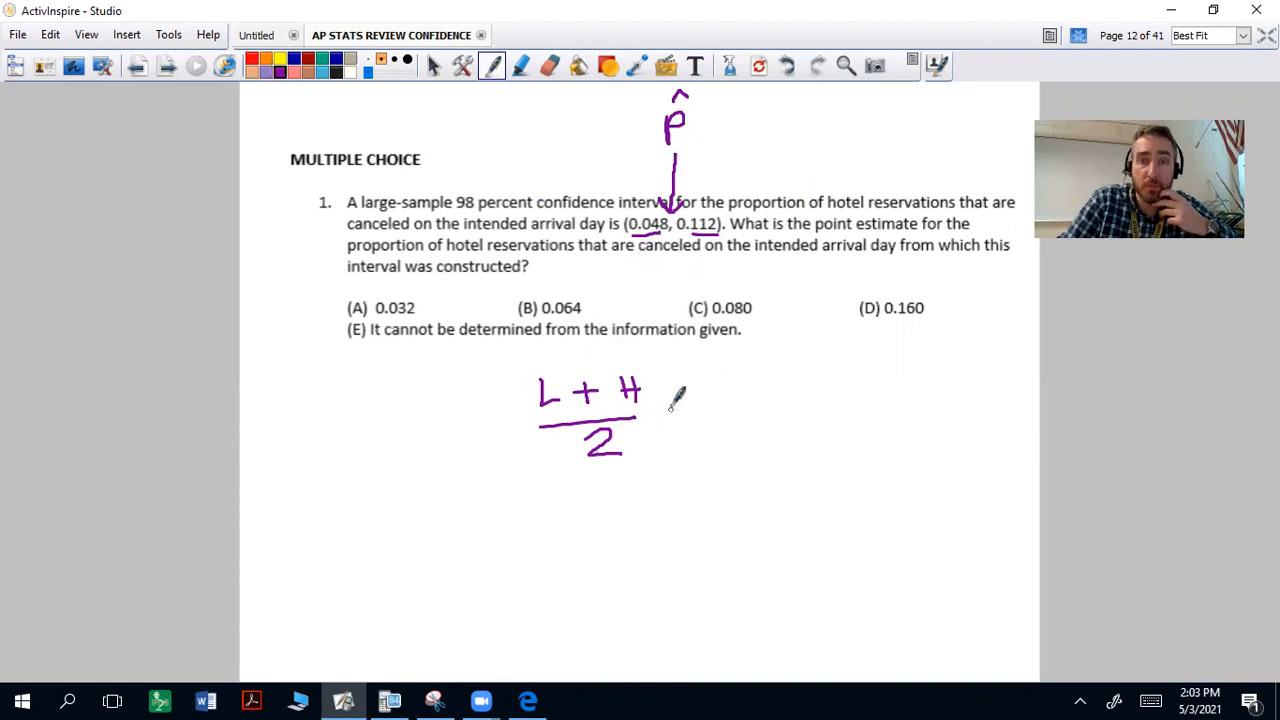
drag(665, 410, 695, 410)
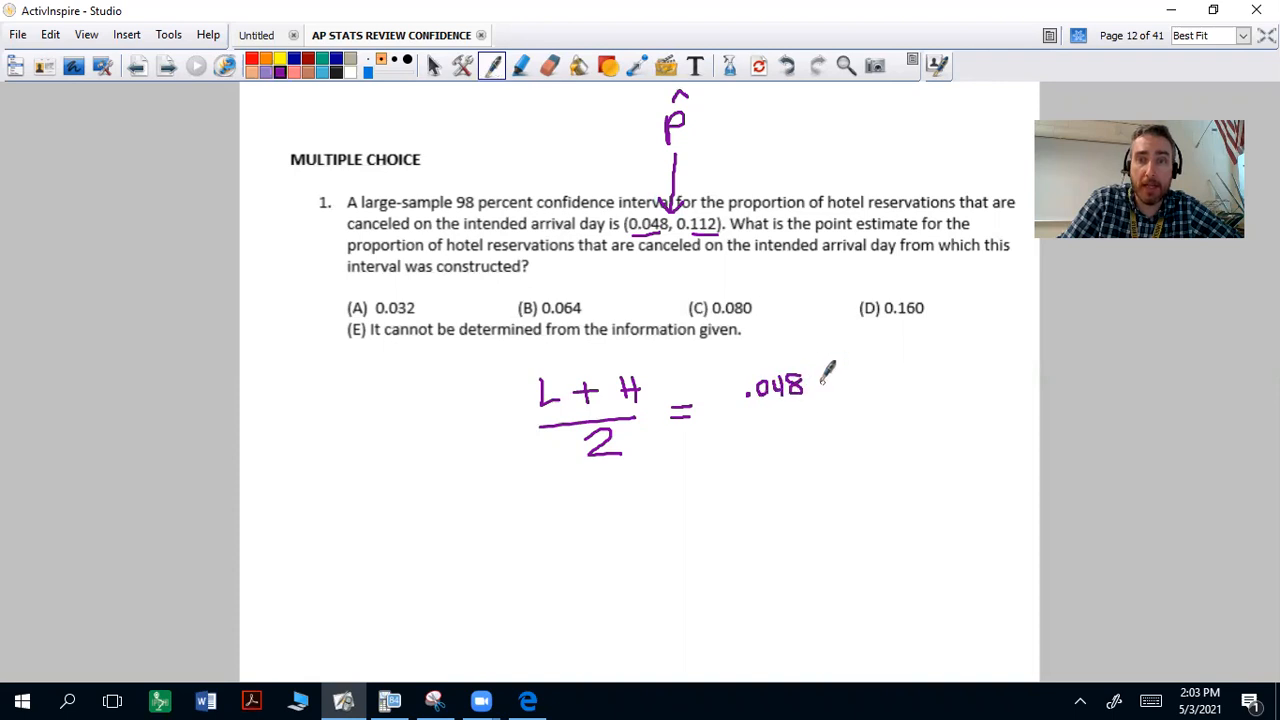
Step: Complete (.048 + .112)/2 and write the underlined result = .08
drag(815, 385, 885, 385)
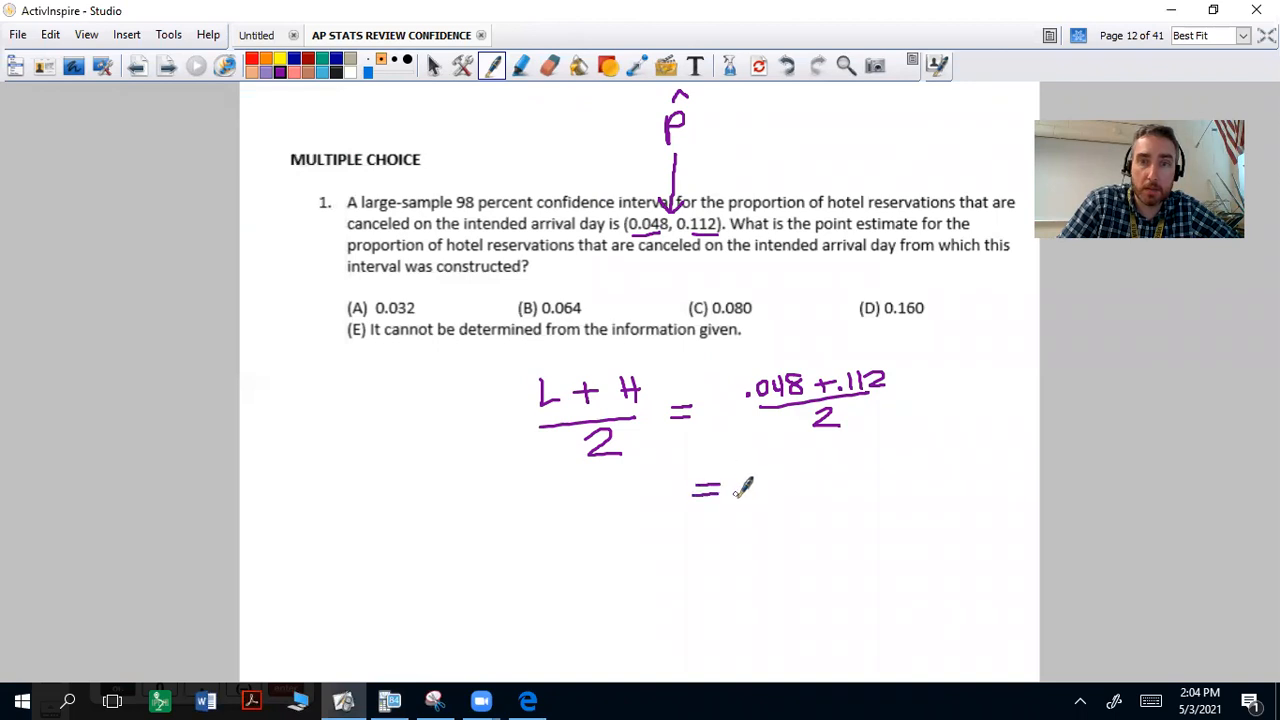
drag(720, 488, 775, 520)
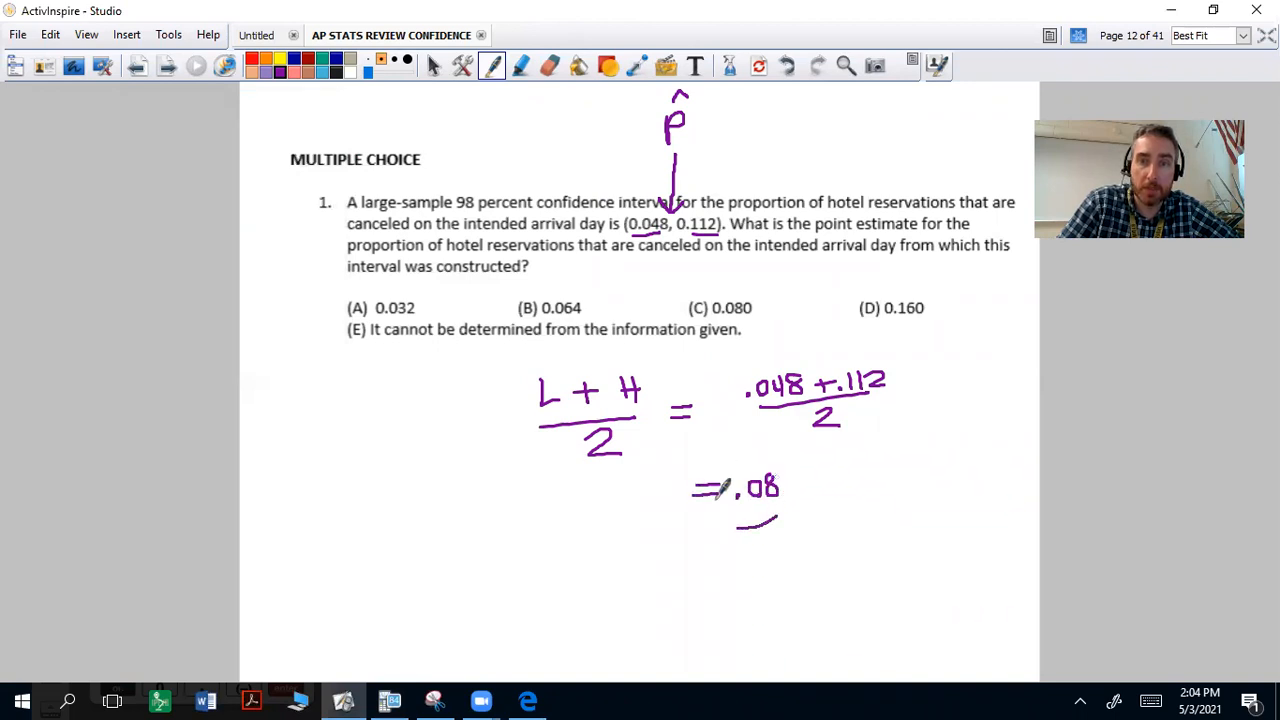